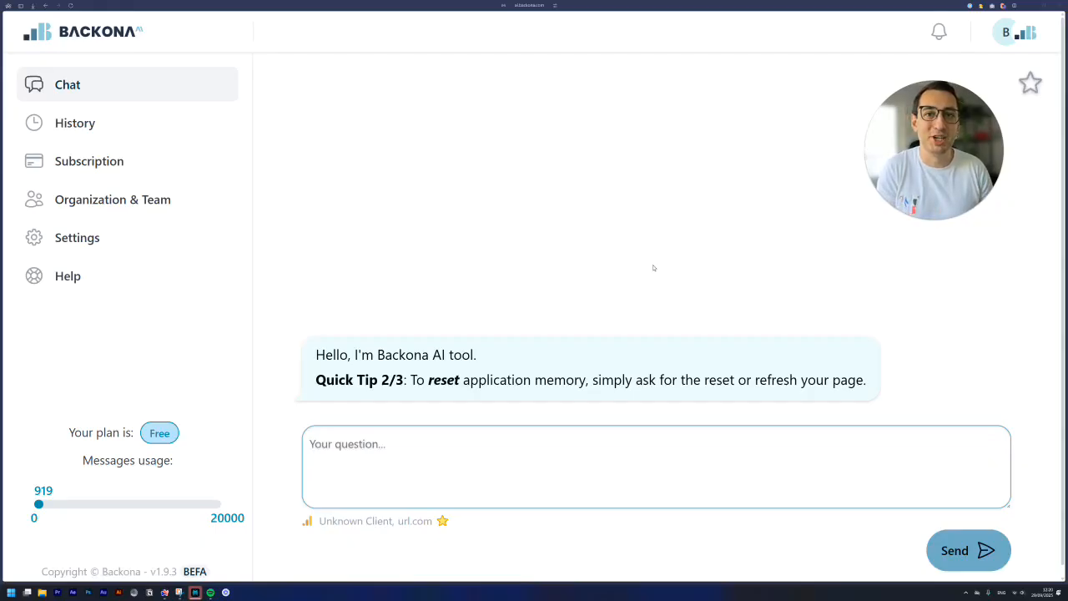
mouse_move(672, 271)
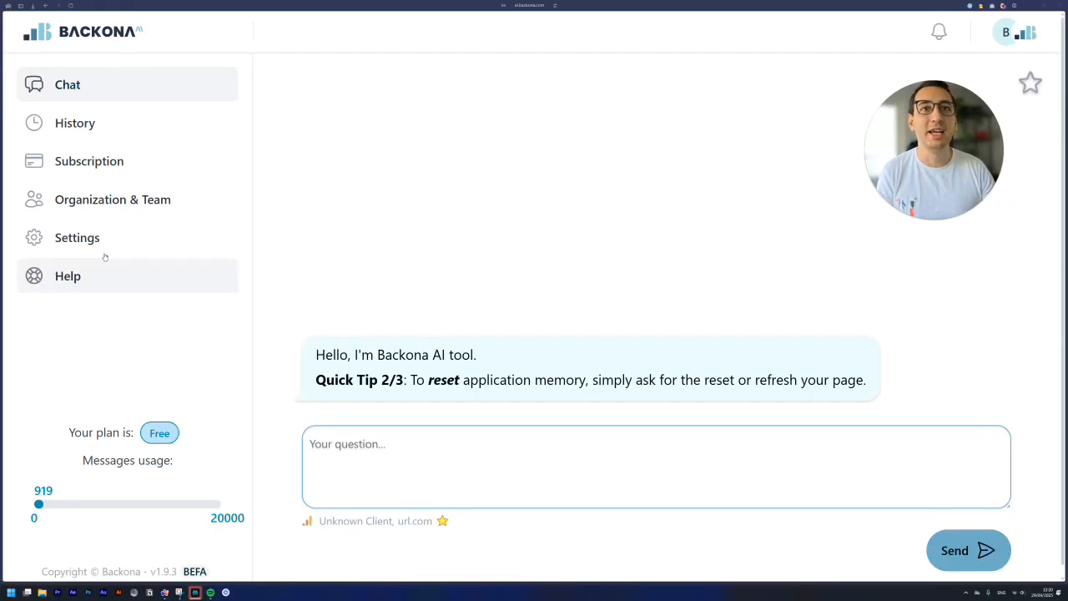
- Check in Integration Settings that Google Analytics 4 is enabled for Unknown Client
click(77, 237)
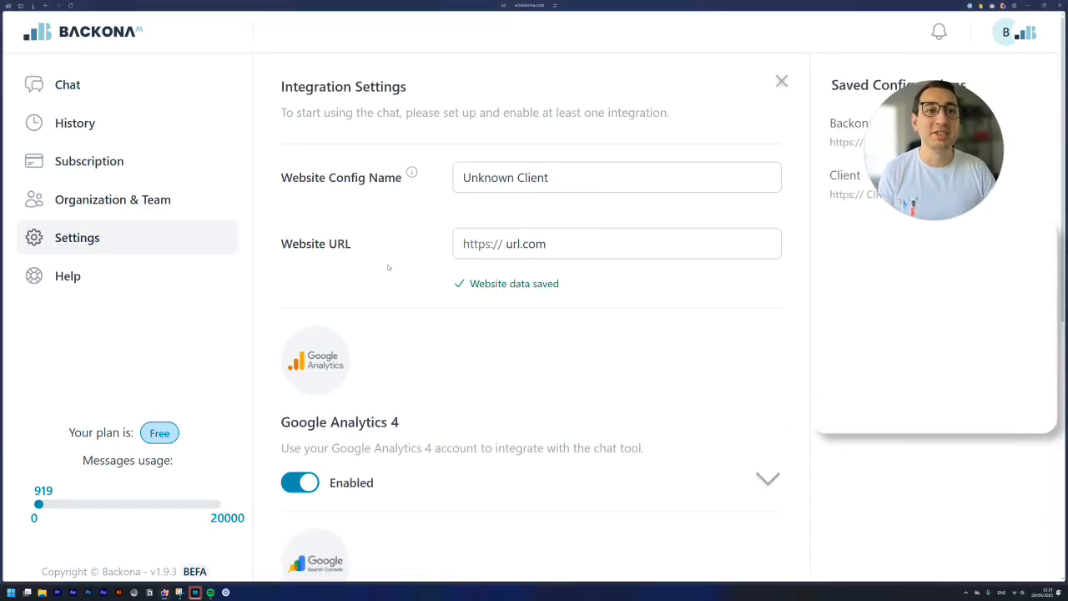
scroll(down, 3)
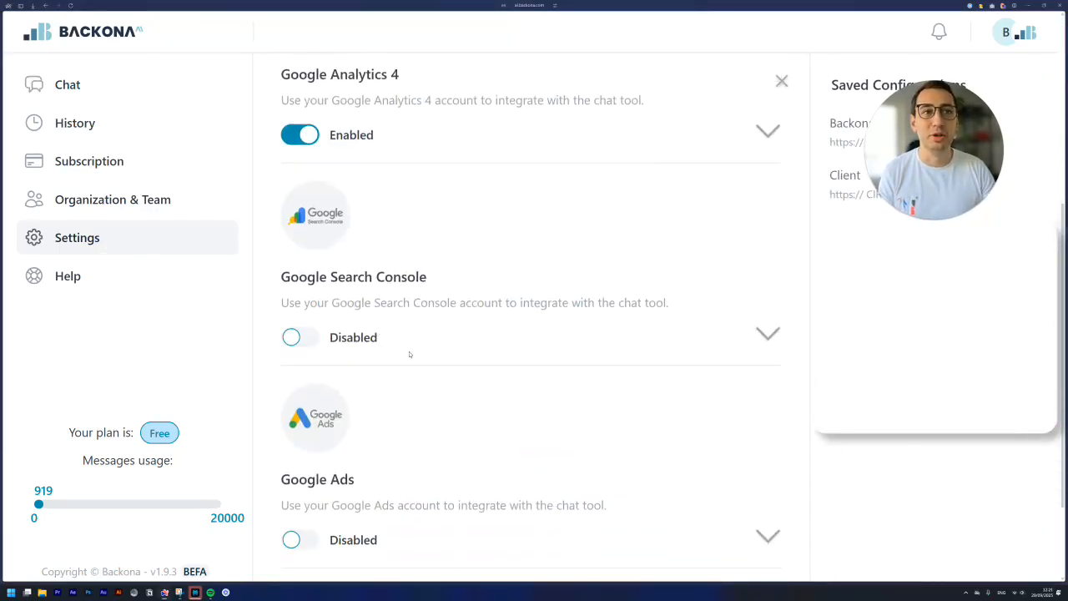
scroll(down, 3)
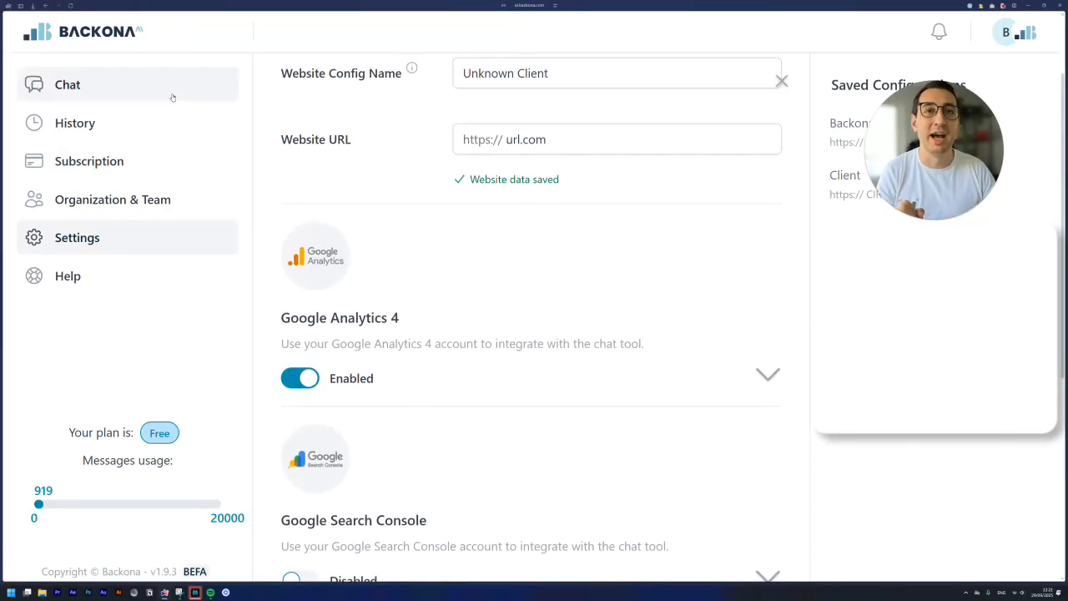
mouse_move(123, 91)
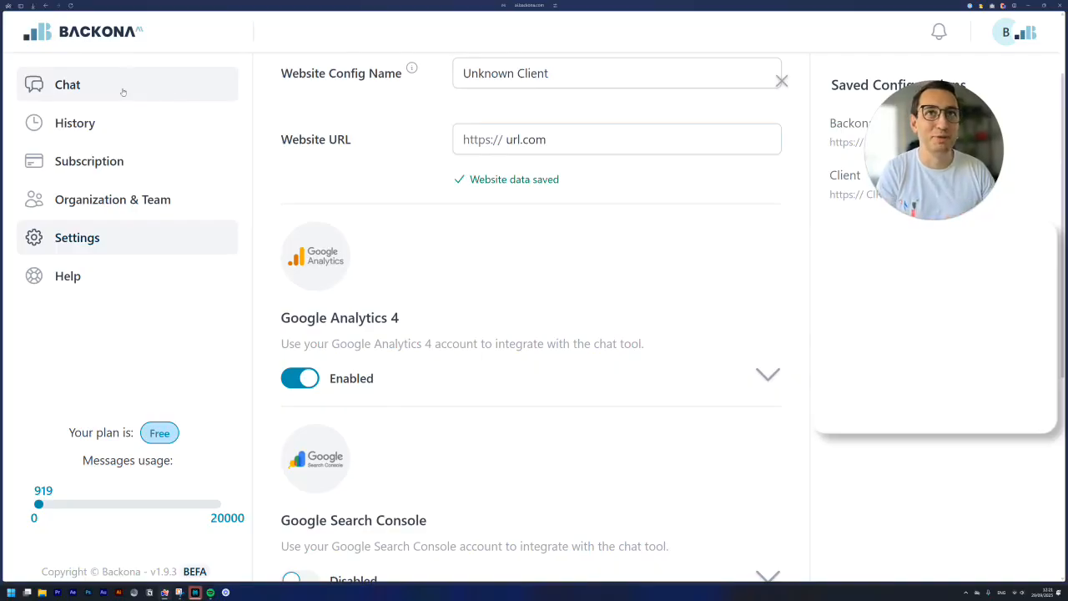
- Ask the chat how many sessions and purchases came from chatgpt.com this year
click(68, 84)
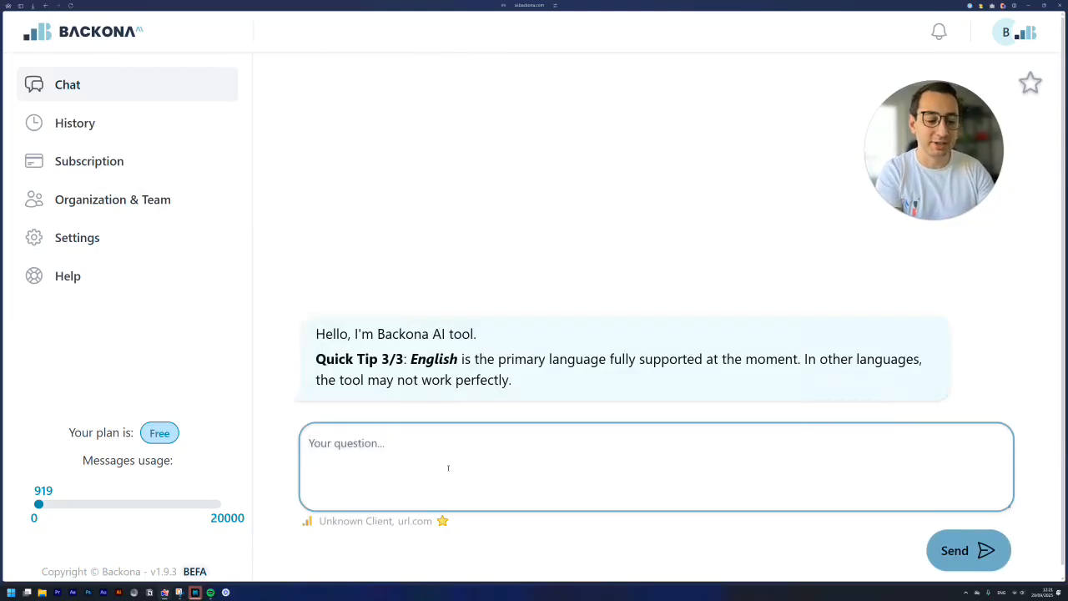
text(How many sessions and pur)
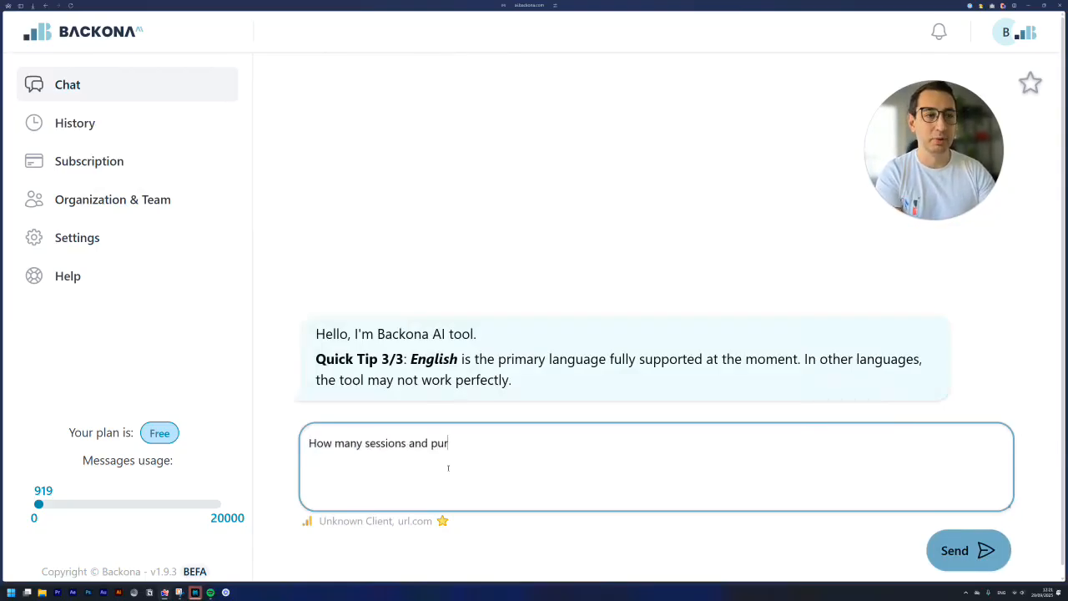
text(chases)
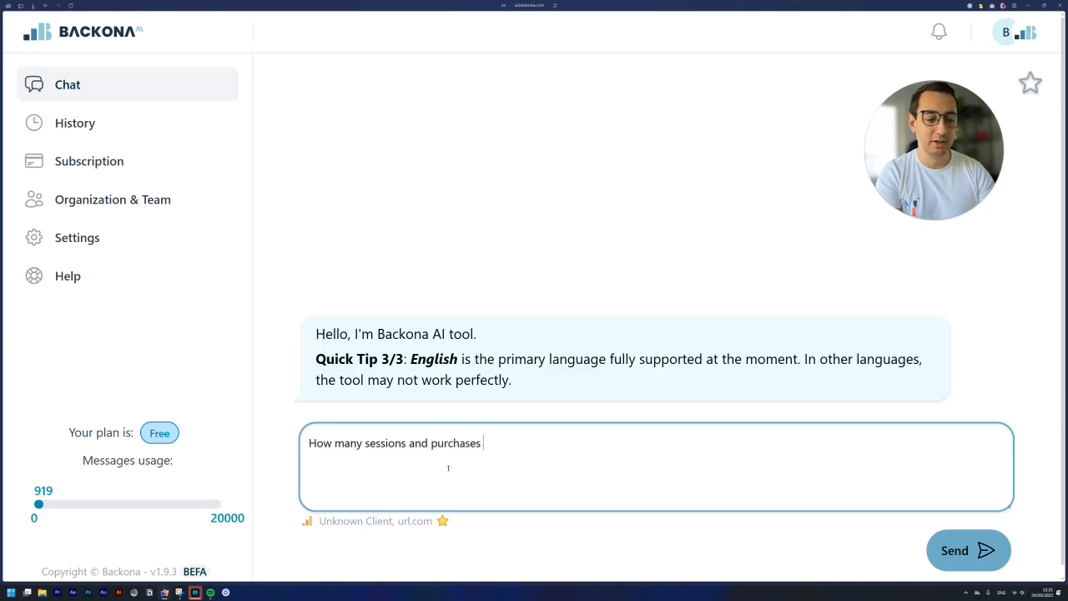
text(did we get fro)
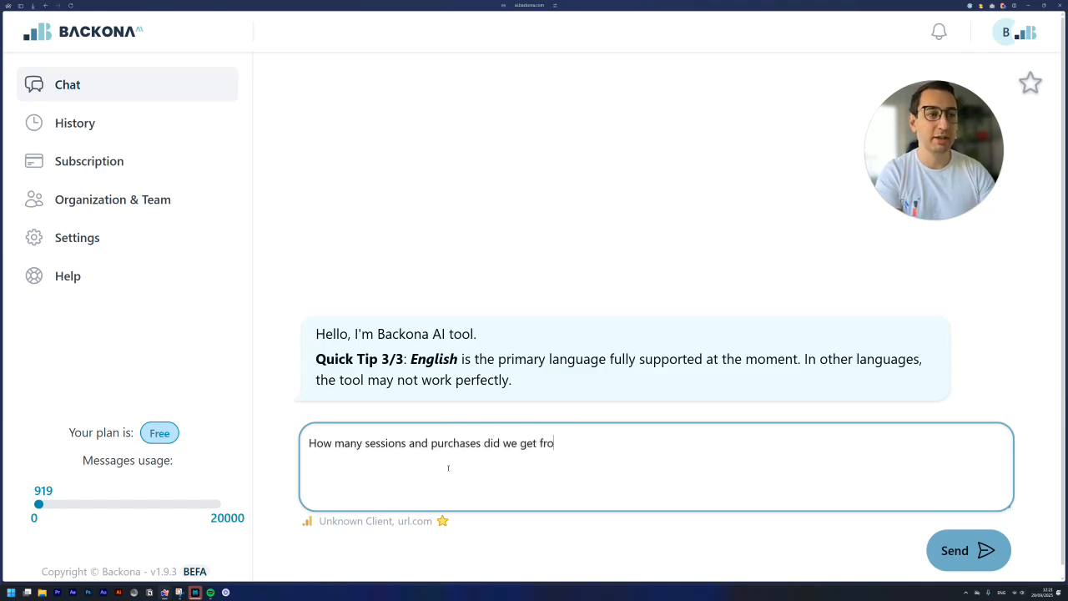
text(m chatg)
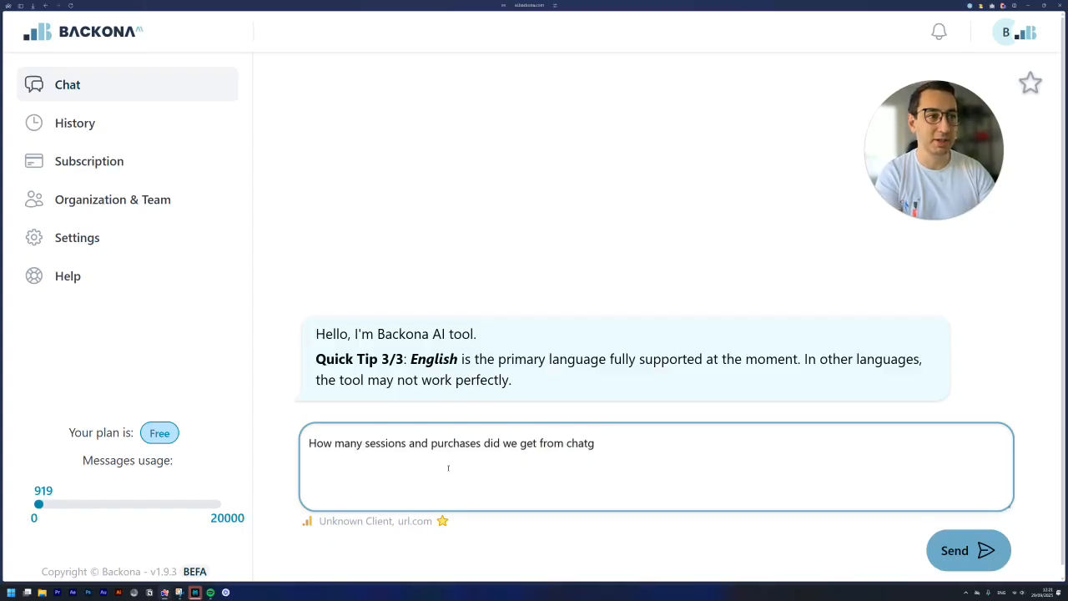
text(pt.com last)
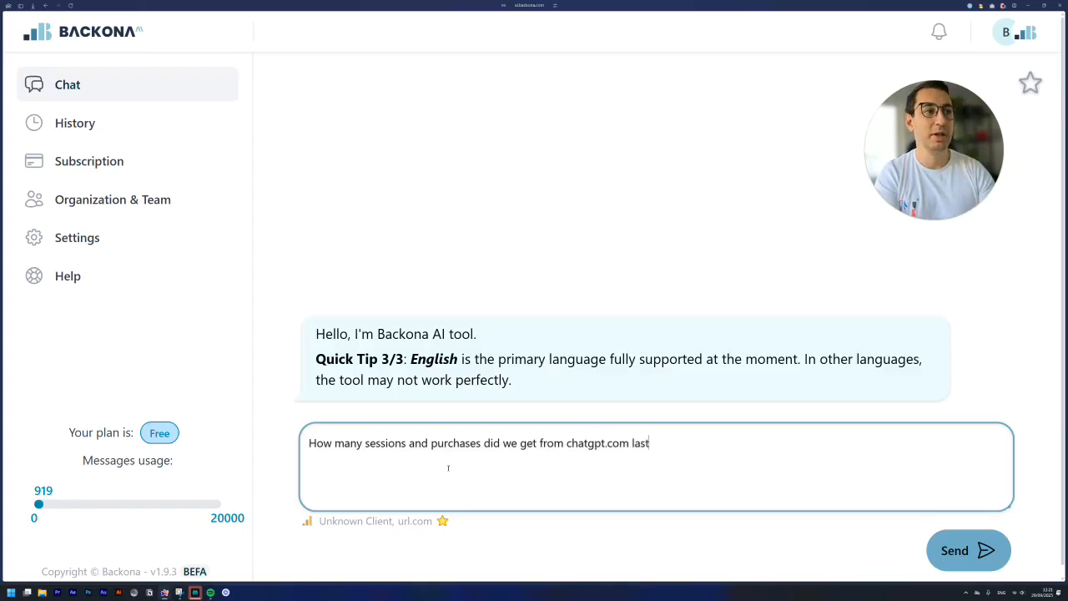
text(th)
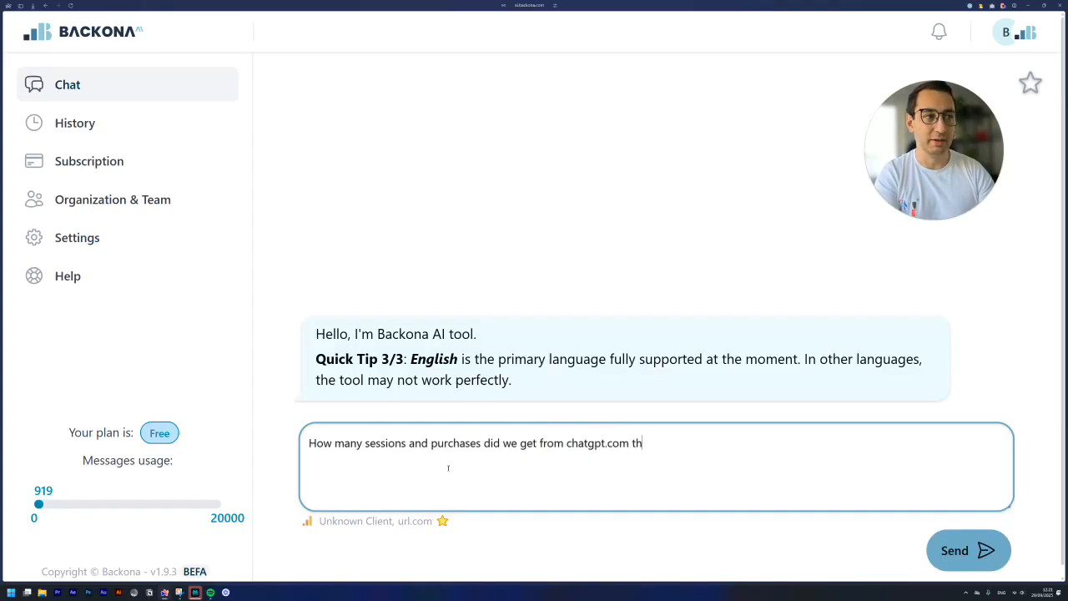
click(967, 550)
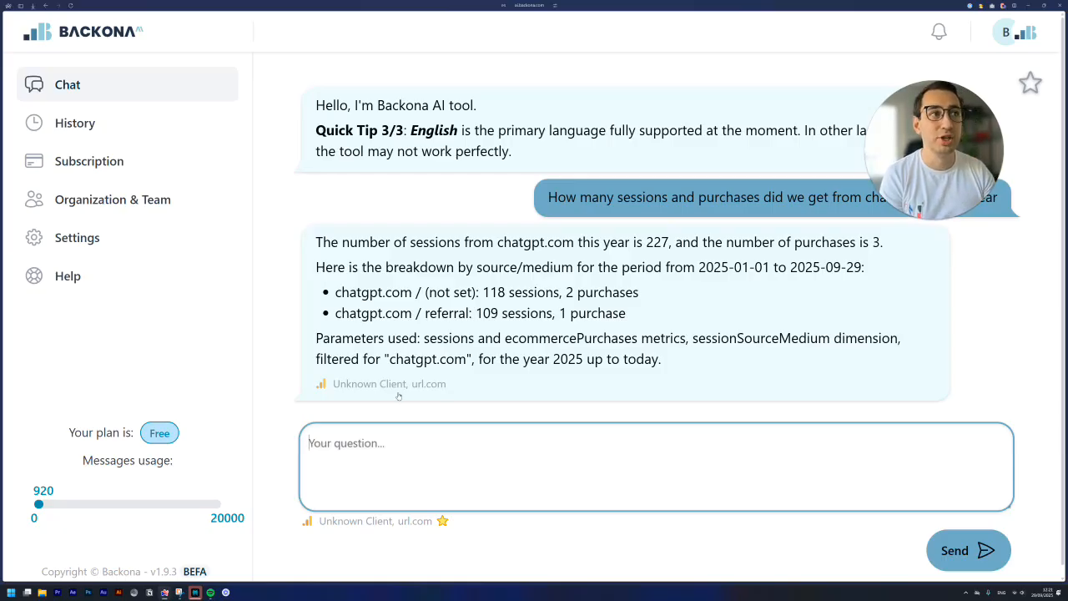
- Send the follow-up question 'whats the total revenue' to the chat
text(whats the tot)
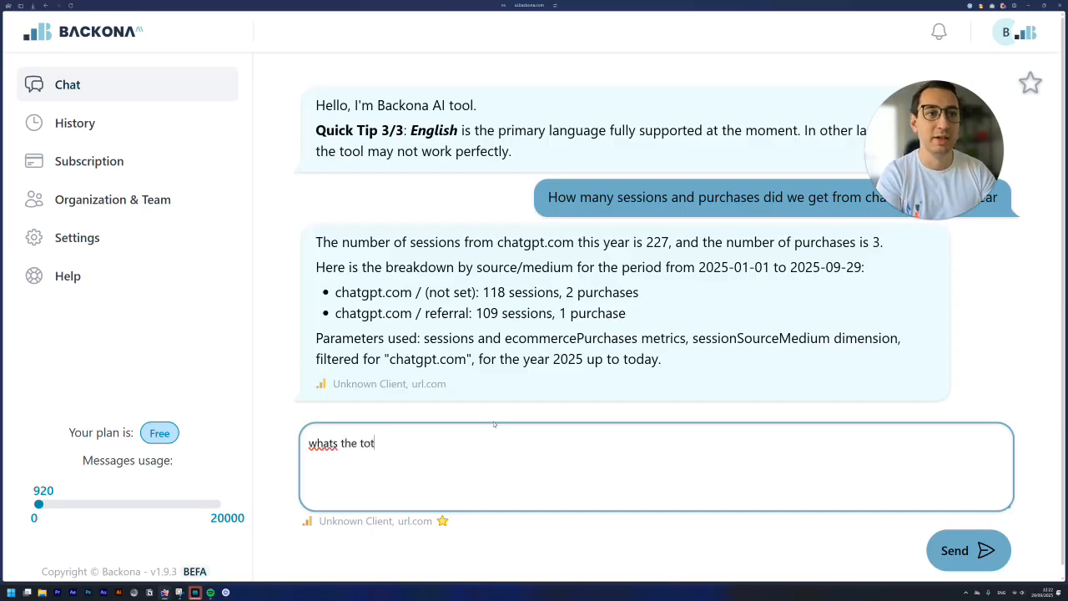
text(al revenue frp)
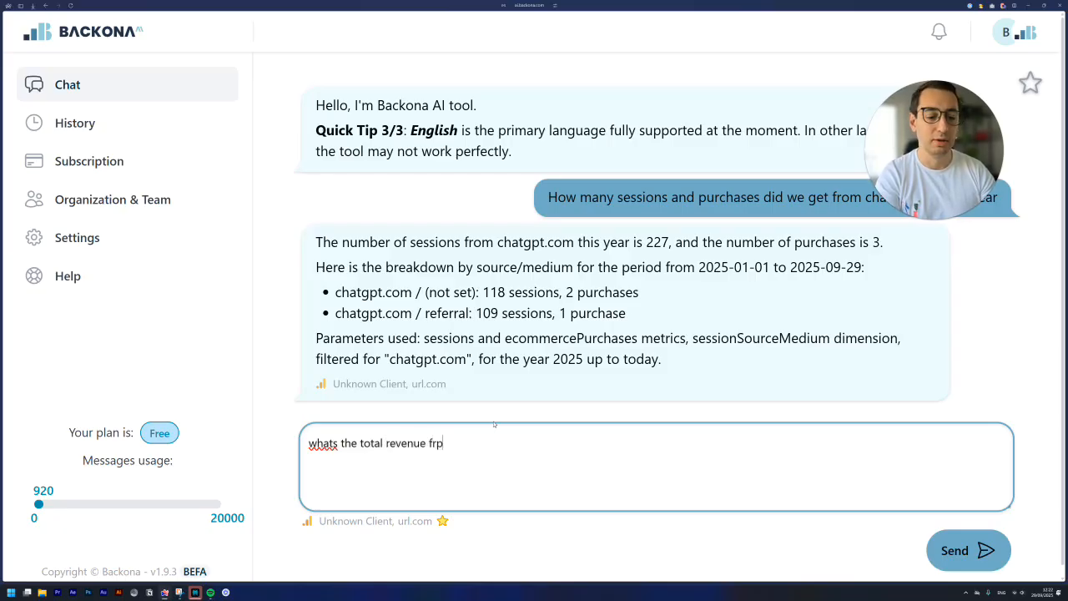
click(967, 549)
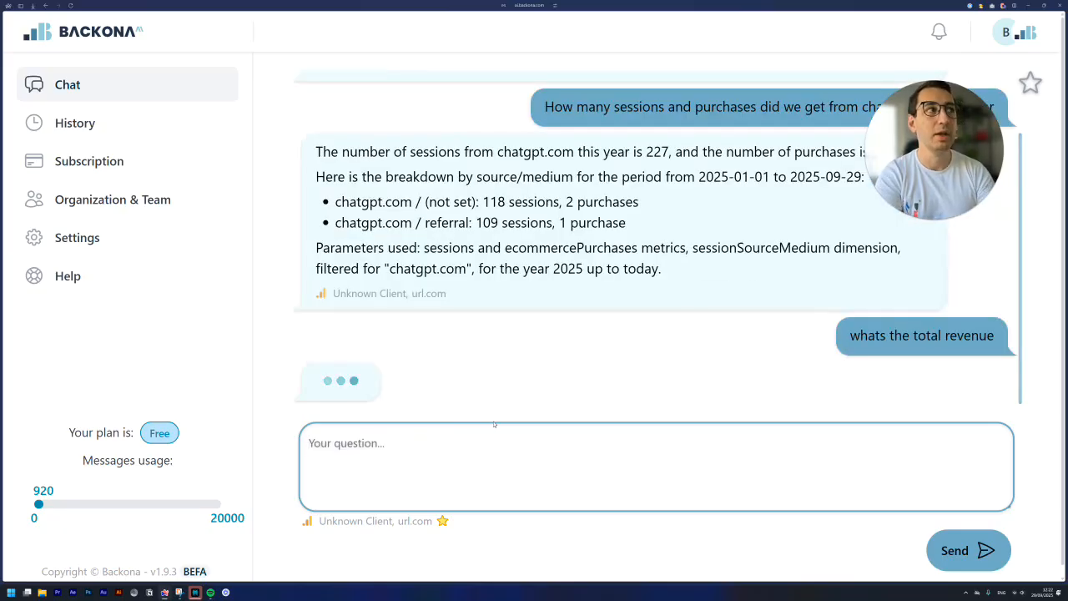